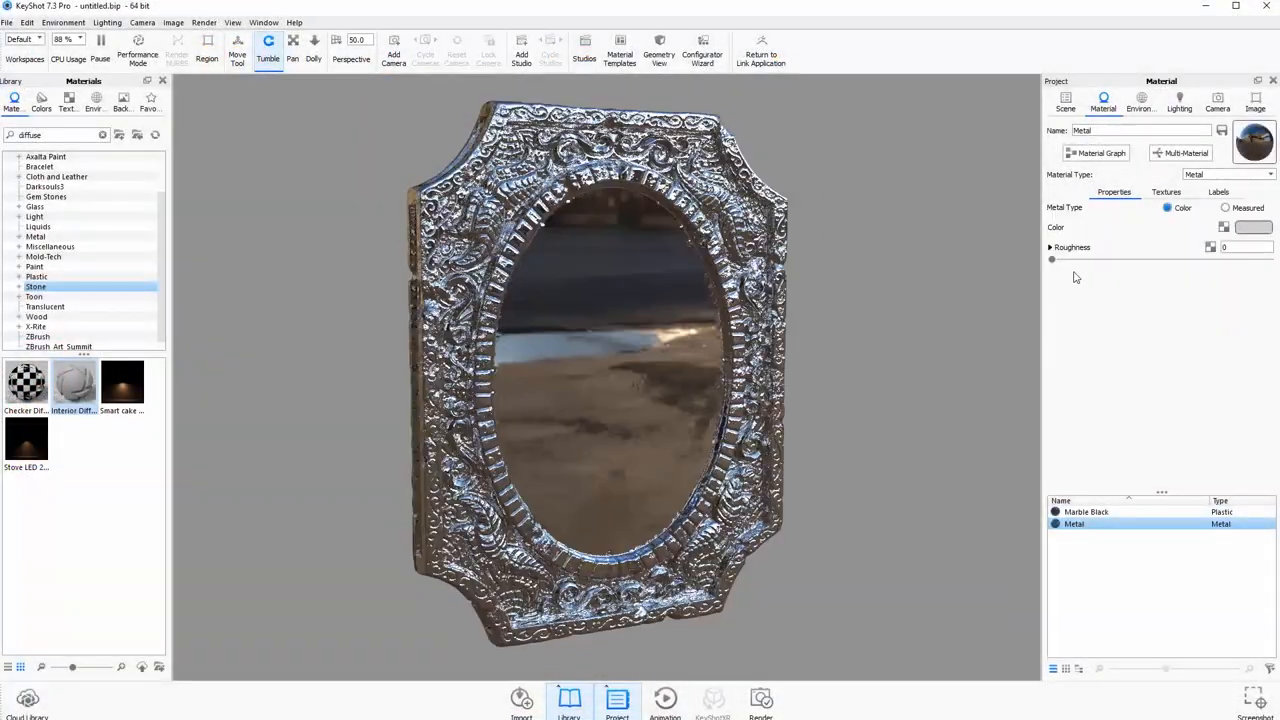
Step: Open the Light Blue material's colour picker in the Mount Fuji amulet scene
left_click(1094, 152)
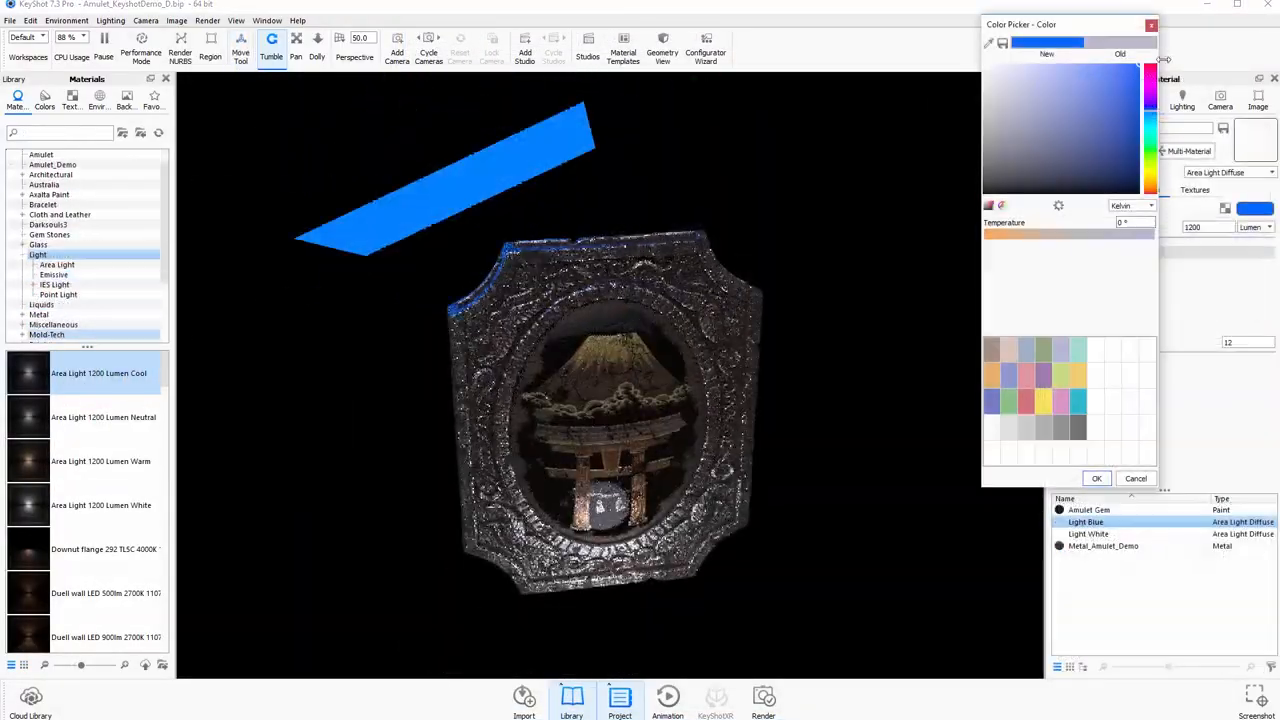
Step: Close the colour picker and load Amulet_KeyshotDemo_TurnTable.bip showing the leaf-wreath back
left_click(1096, 477)
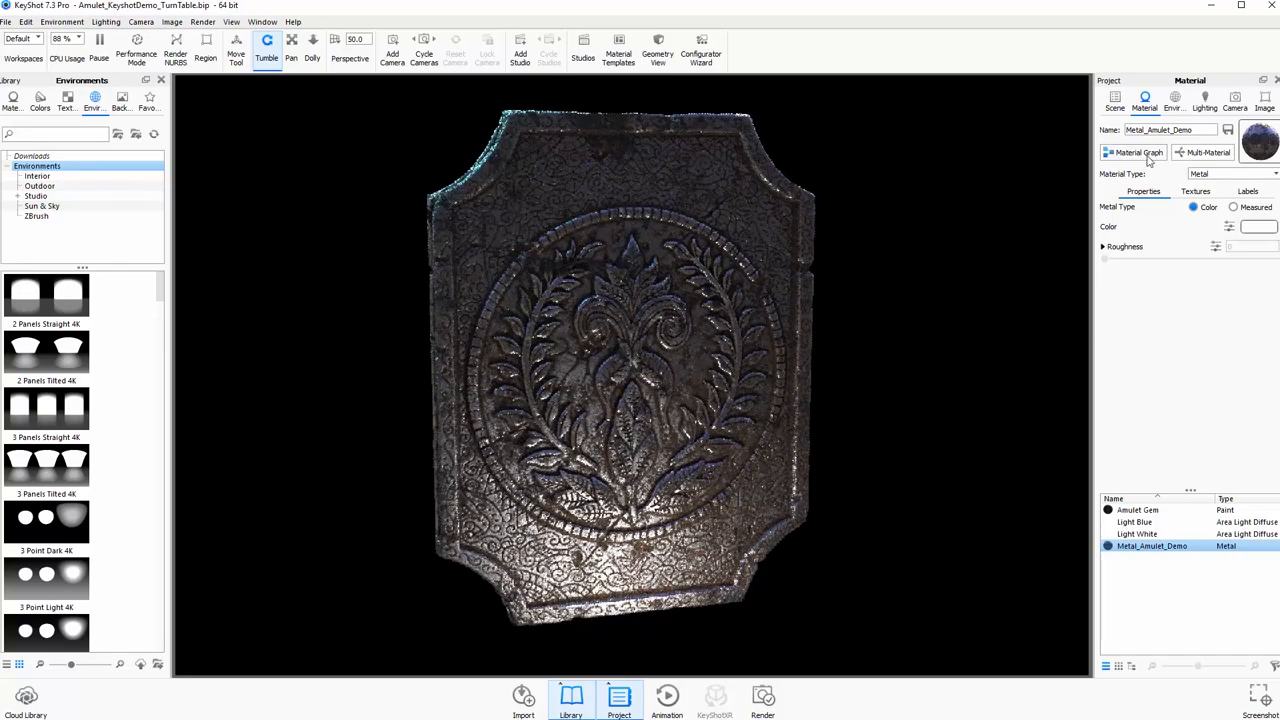
left_click(1133, 152)
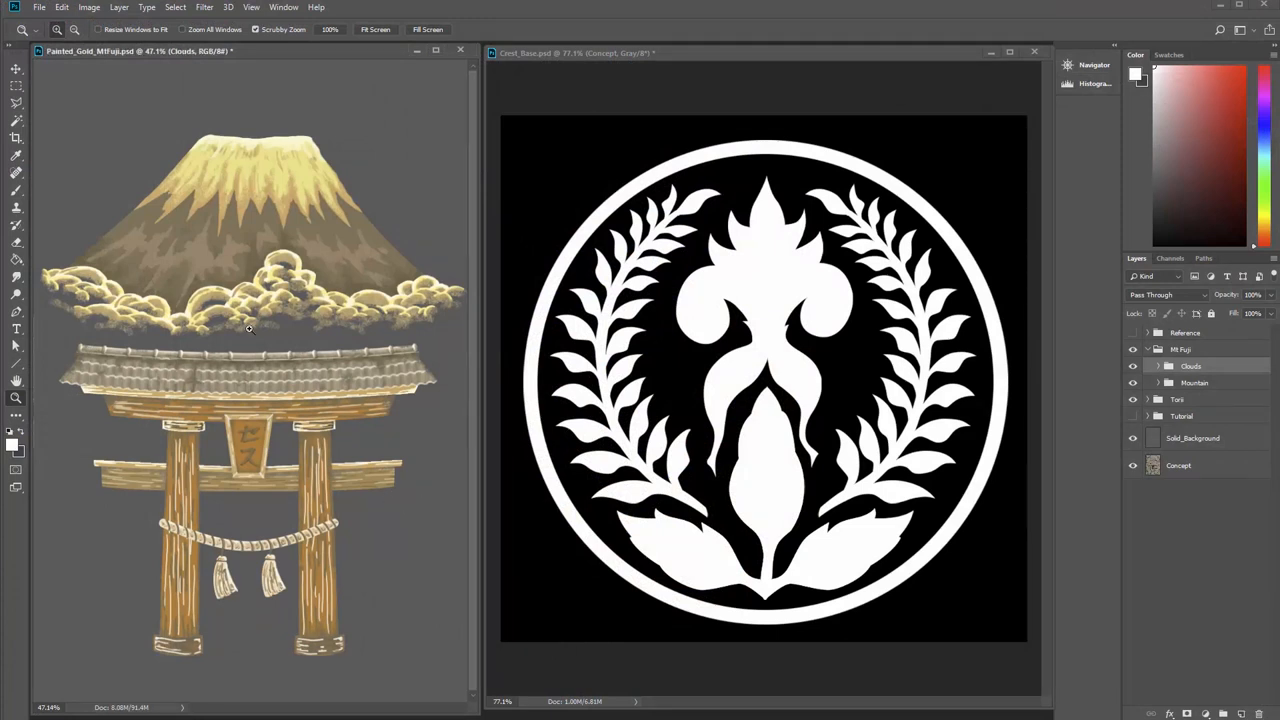
mouse_move(1157, 367)
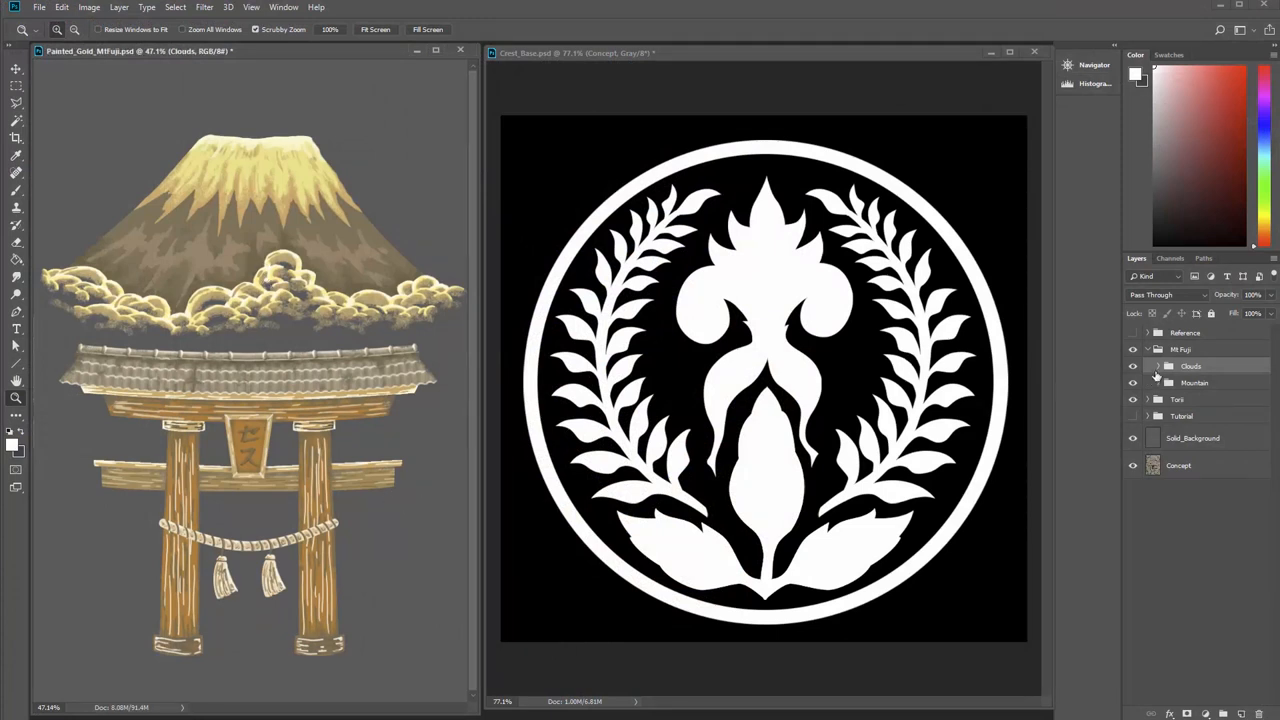
Step: Inspect the Clouds layer group, then play the Amulet_3 tutorial video
left_click(1132, 382)
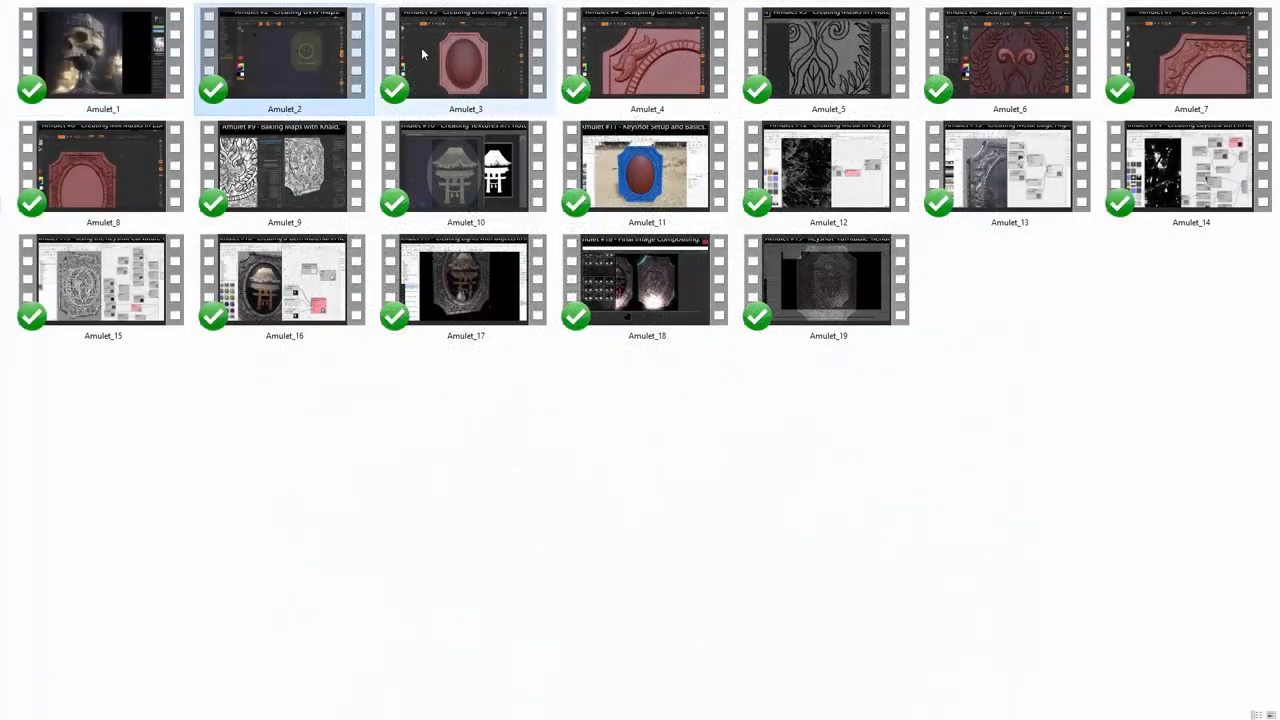
double_click(460, 50)
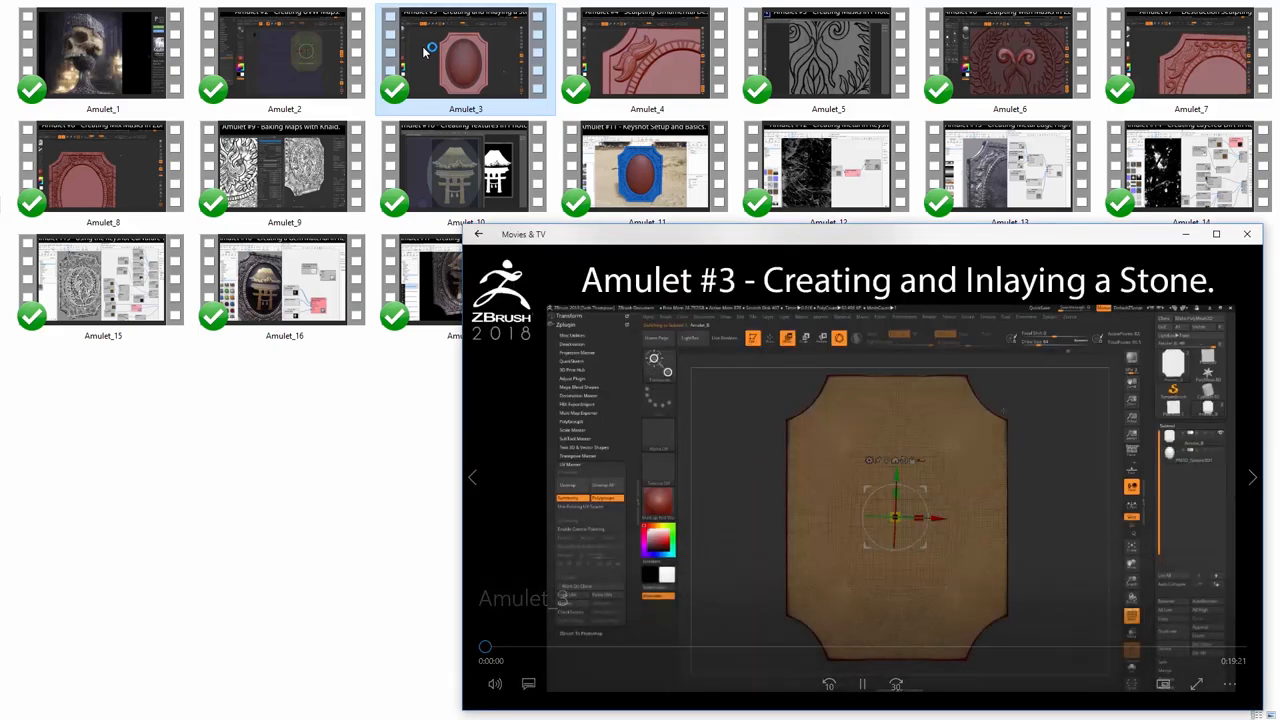